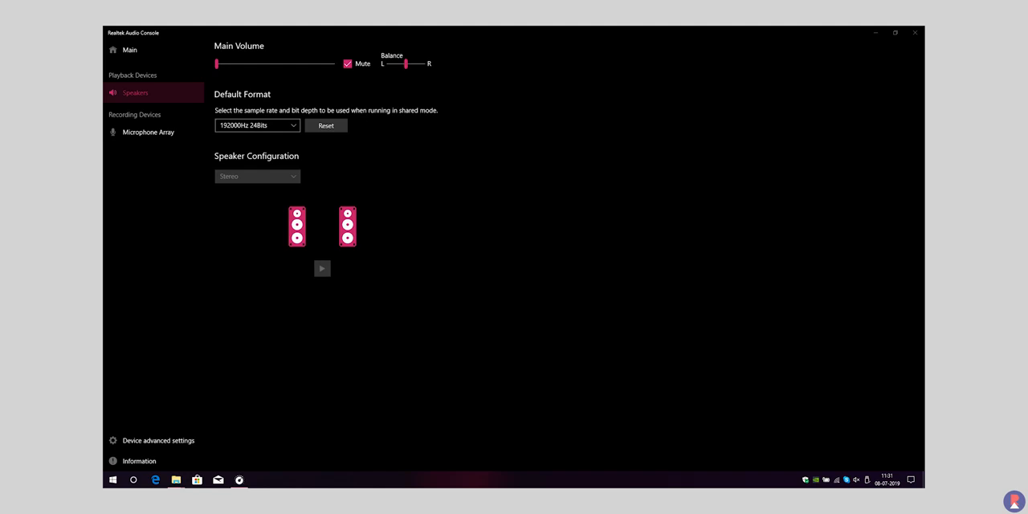
- Switch from Realtek Audio Console's Speakers page to ASUS Sonic Studio III via the taskbar
click(238, 478)
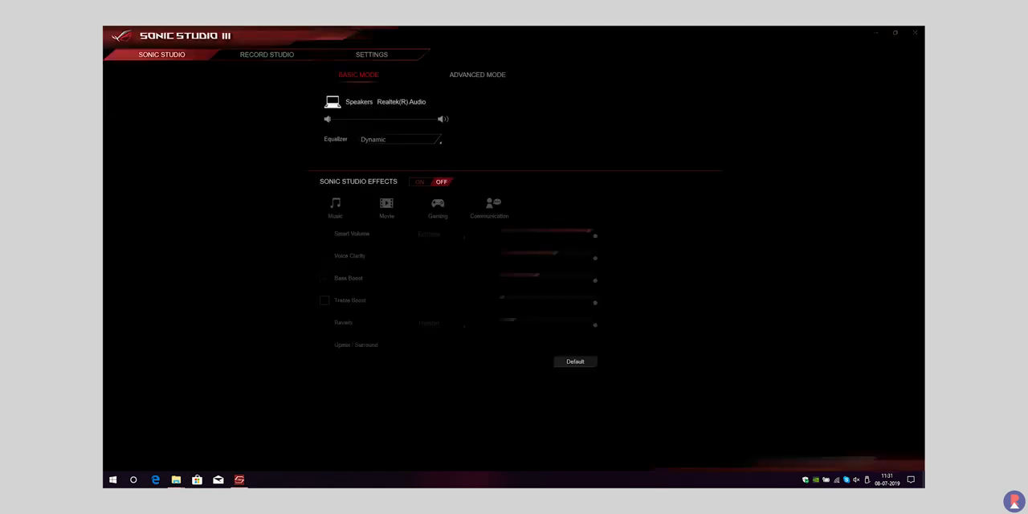